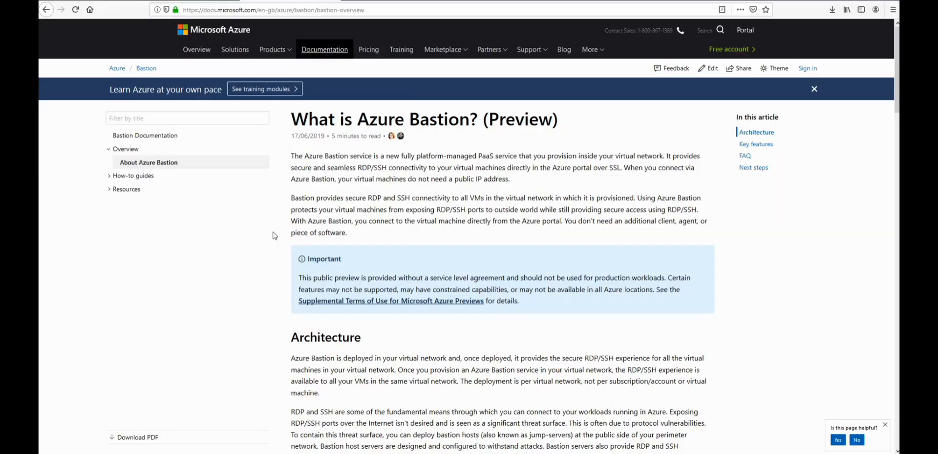
mouse_move(167, 316)
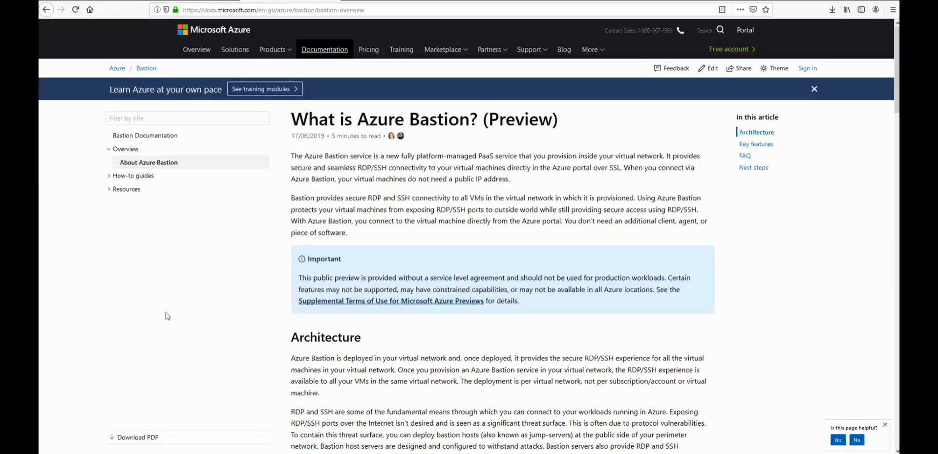
mouse_move(772, 334)
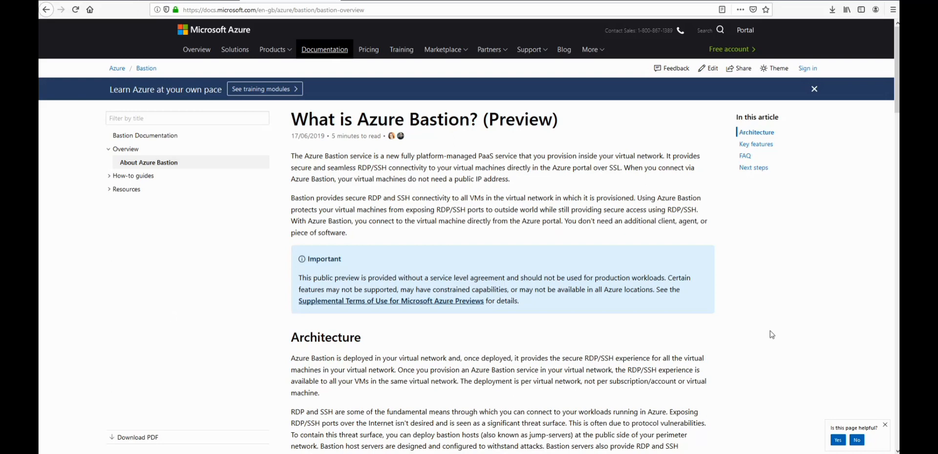
mouse_move(738, 291)
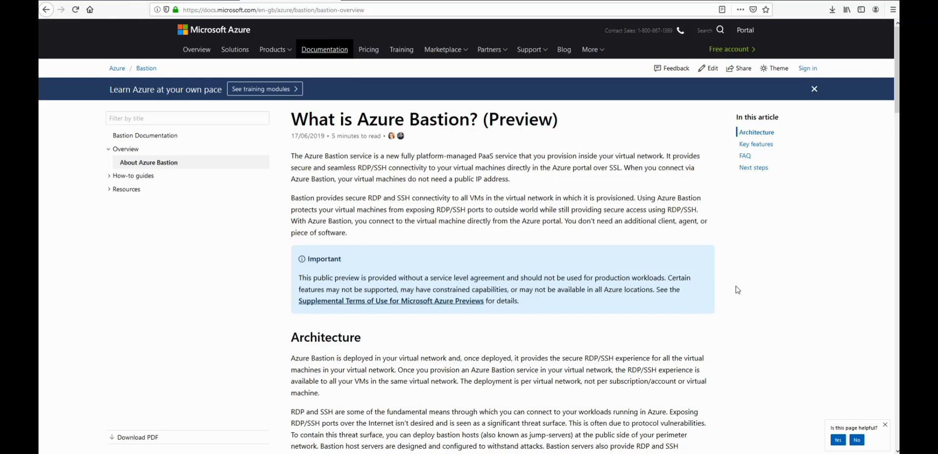
Scroll the Bastion overview to the architecture diagram and its explanatory bullets
scroll("down", 3)
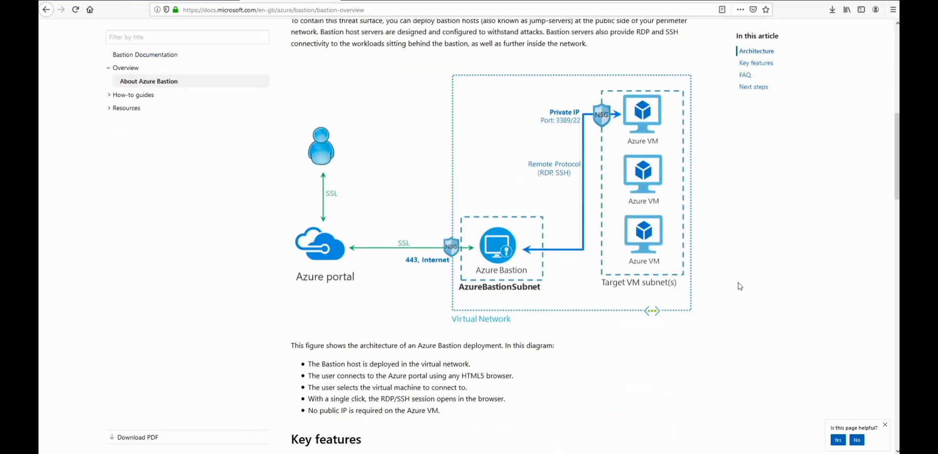
mouse_move(323, 240)
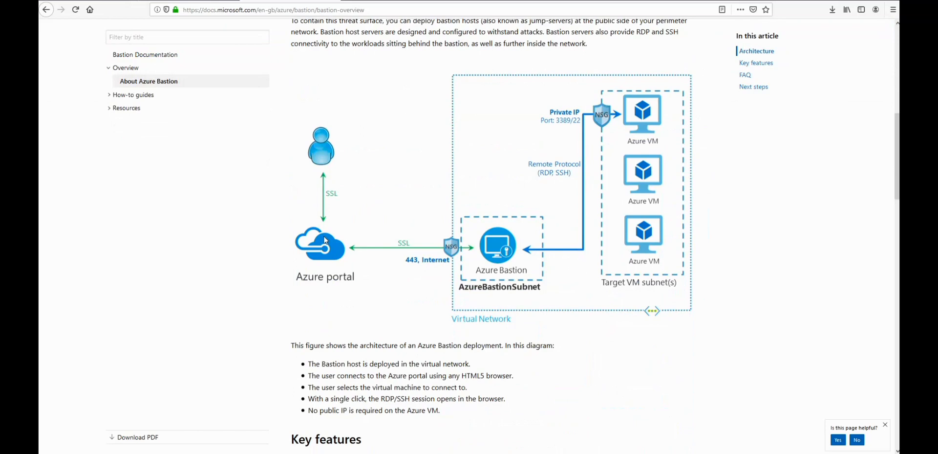
mouse_move(329, 269)
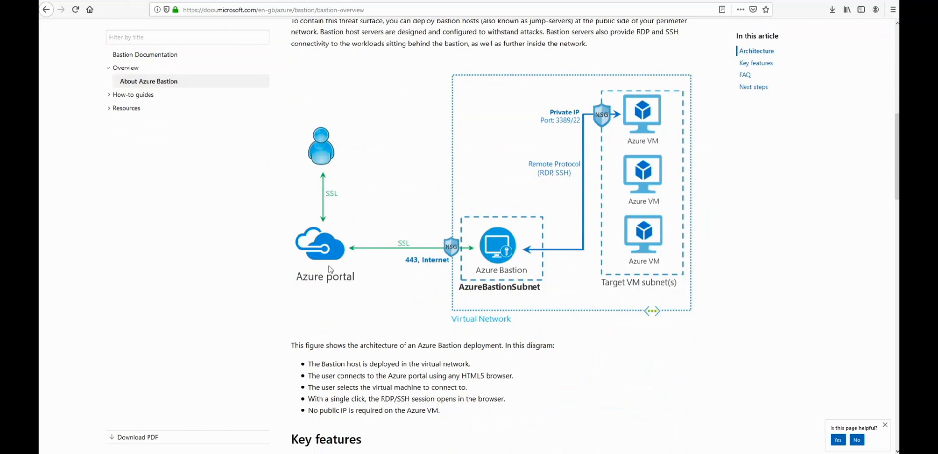
mouse_move(511, 270)
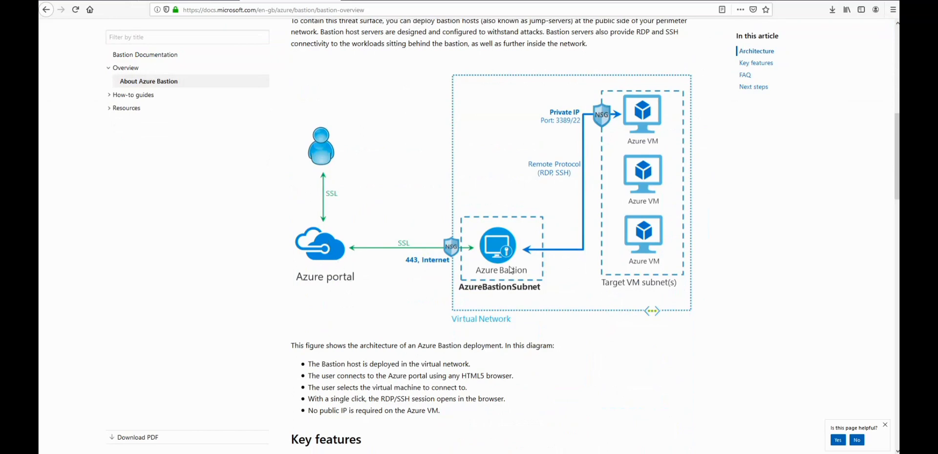
mouse_move(596, 122)
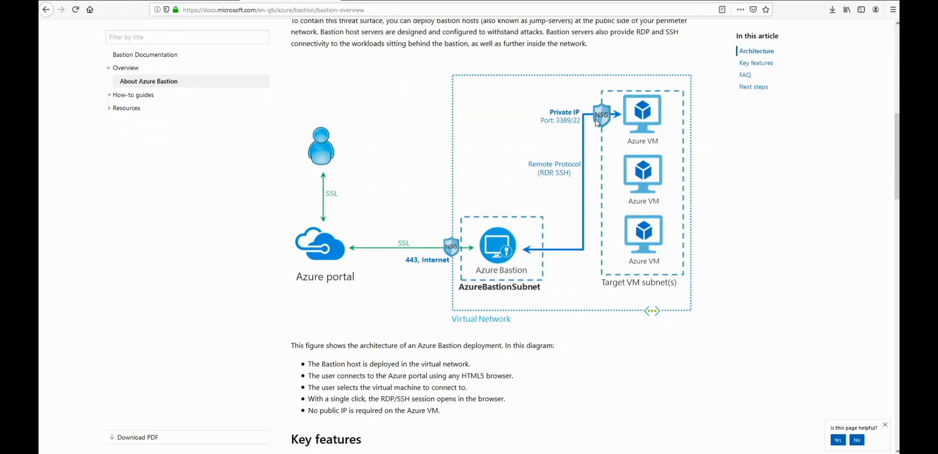
mouse_move(665, 297)
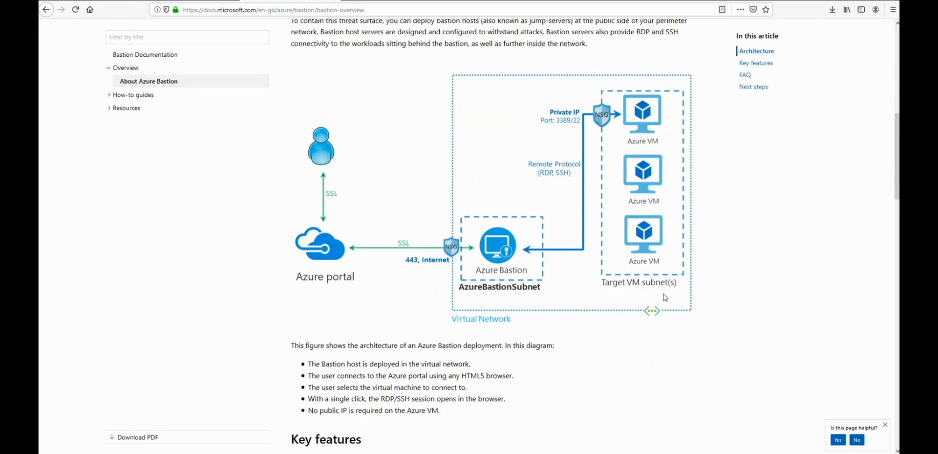
Scroll past Key features to the FAQ on preview regions, public IPs and RDP/SSH clients
scroll("down", 3)
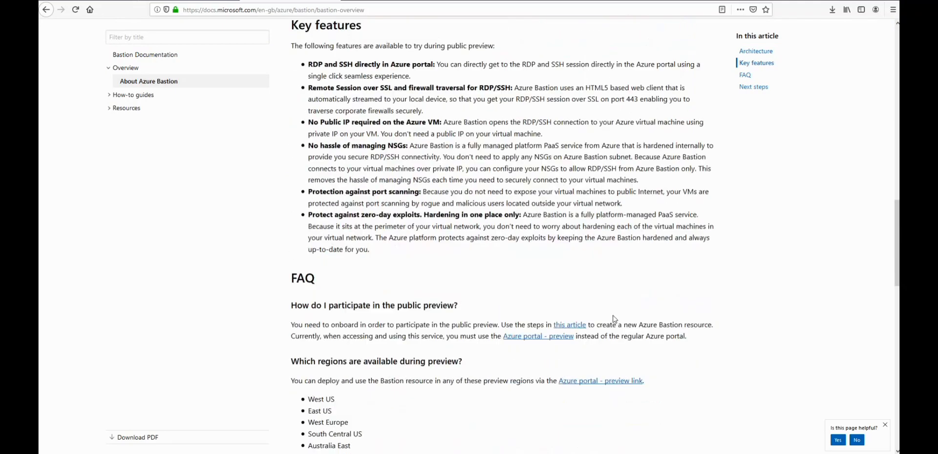
scroll("down", 3)
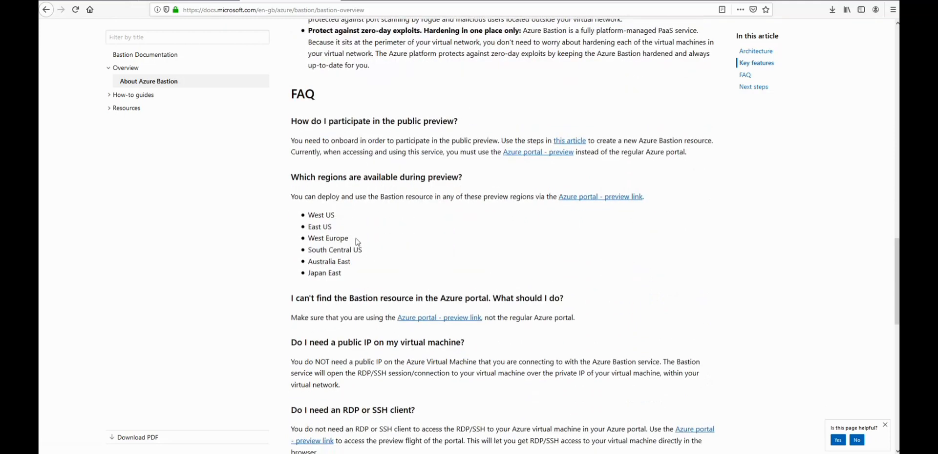
mouse_move(358, 293)
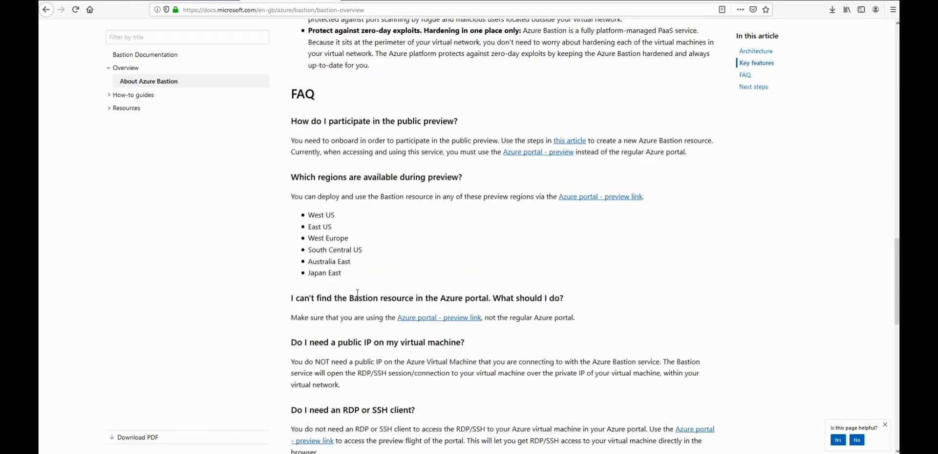
mouse_move(658, 284)
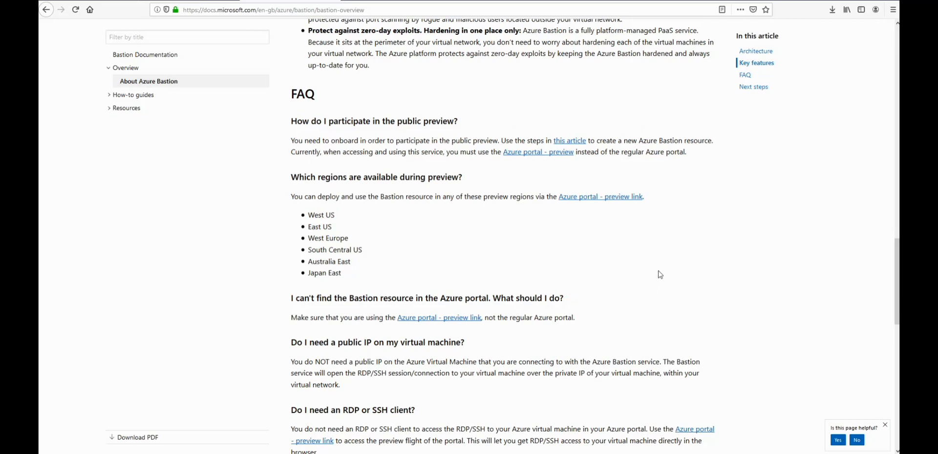
mouse_move(660, 271)
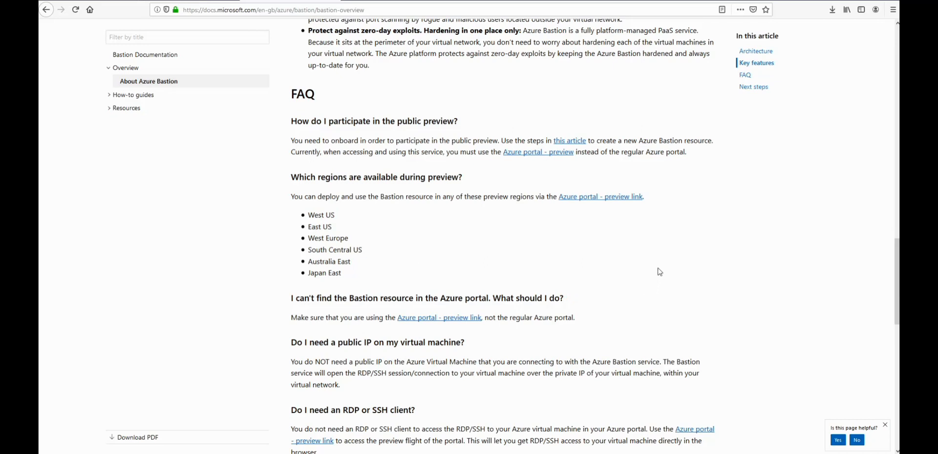
scroll("down", 3)
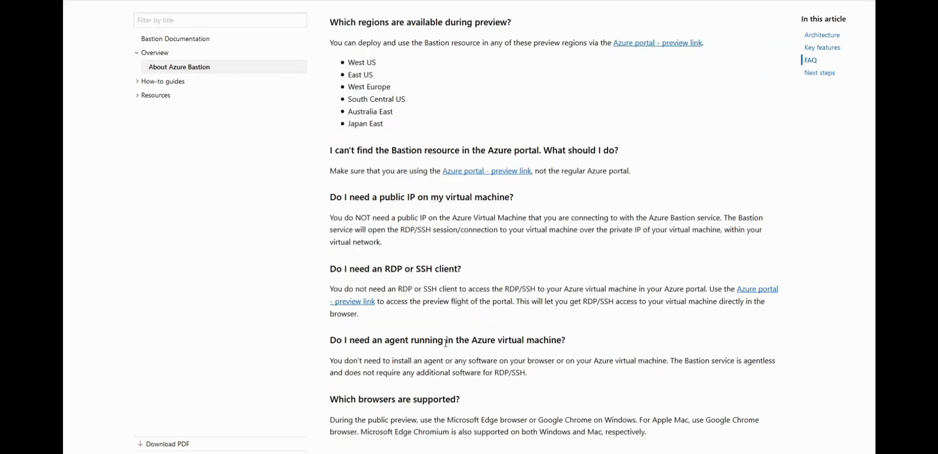
mouse_move(449, 313)
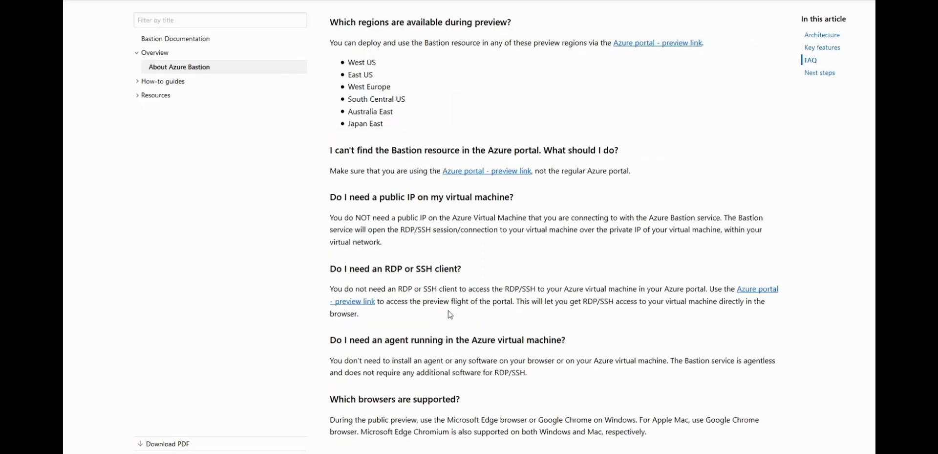
mouse_move(495, 245)
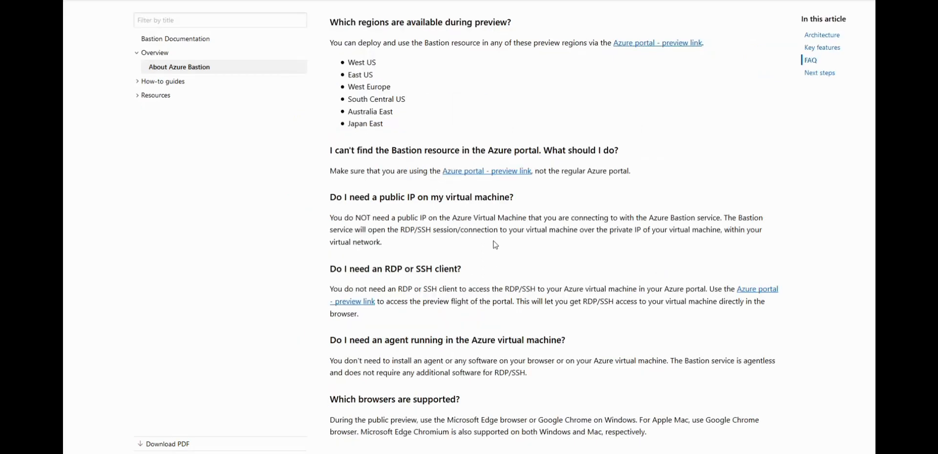
mouse_move(487, 240)
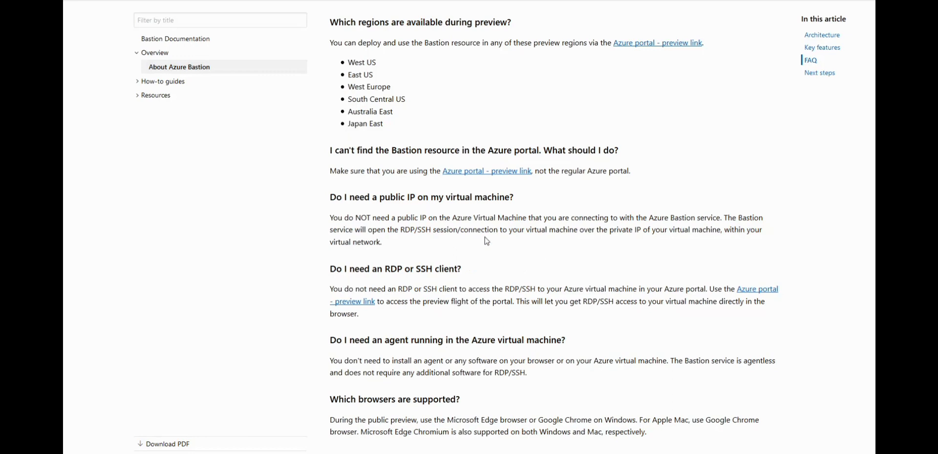
mouse_move(479, 310)
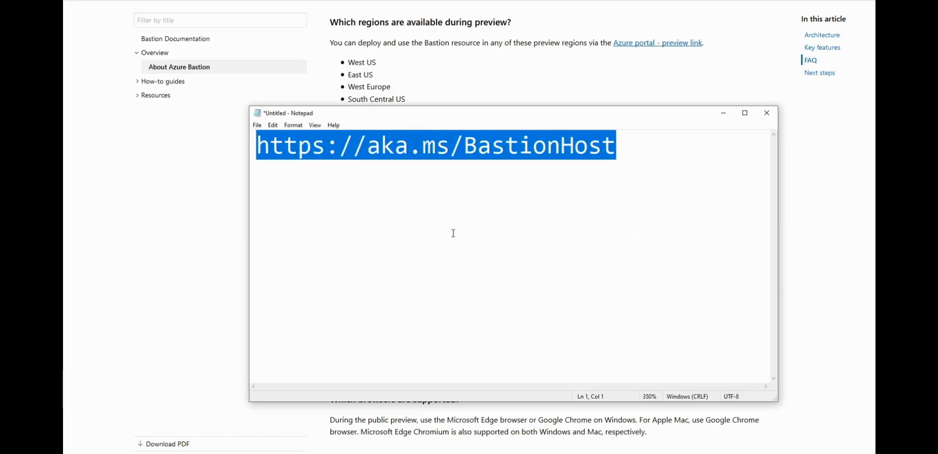
mouse_move(236, 152)
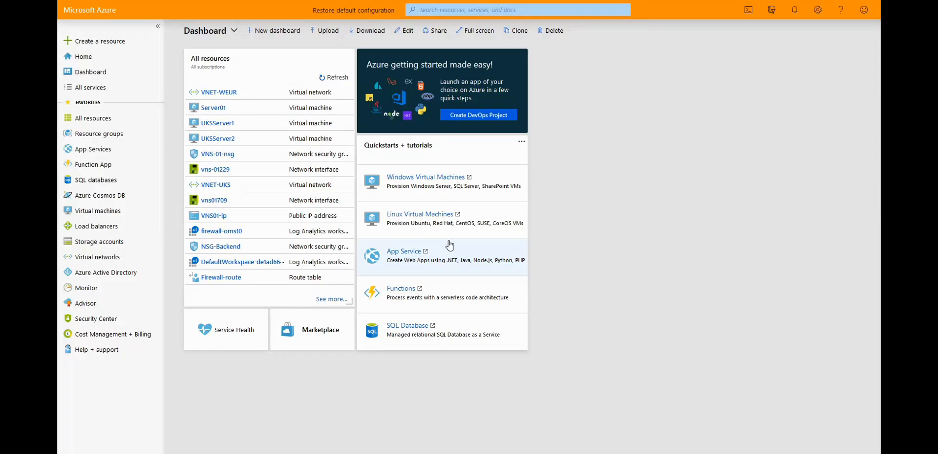
mouse_move(270, 88)
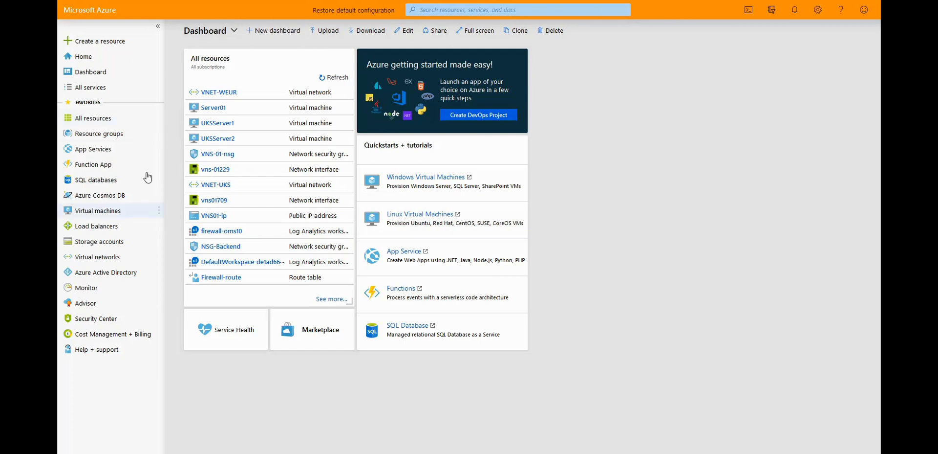
mouse_move(116, 222)
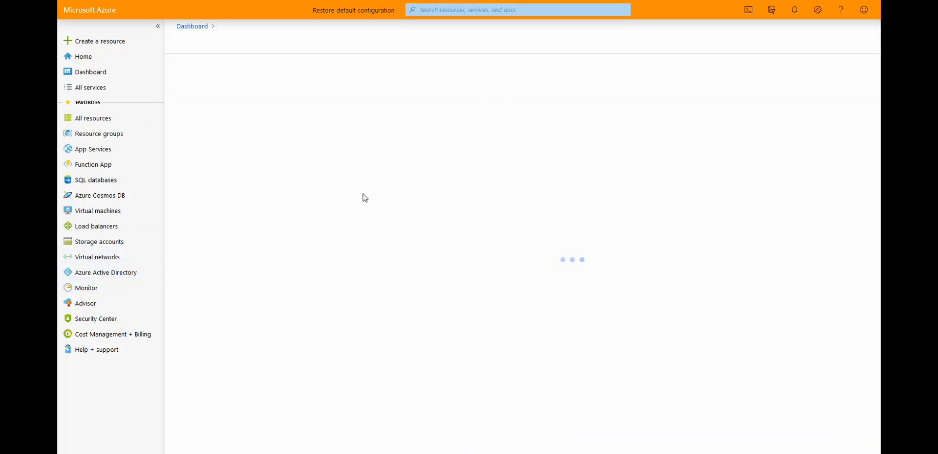
mouse_move(250, 255)
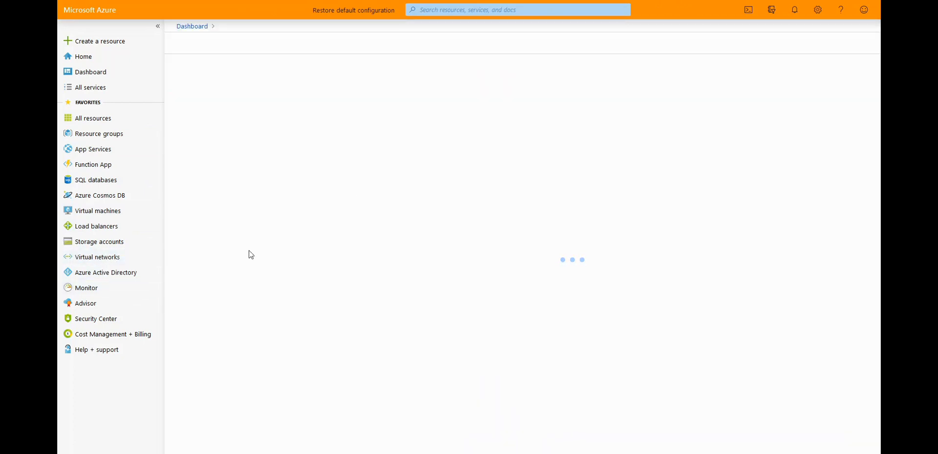
Go to Virtual networks and open VNET-WEUR
left_click(97, 257)
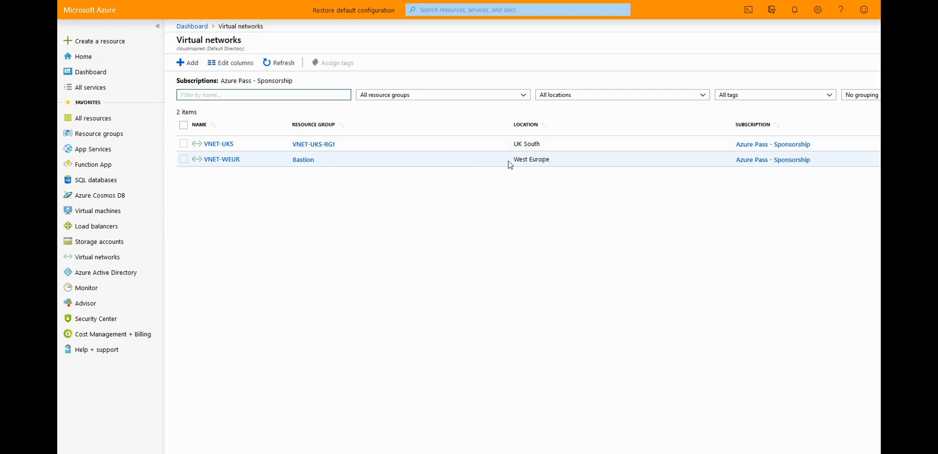
mouse_move(526, 172)
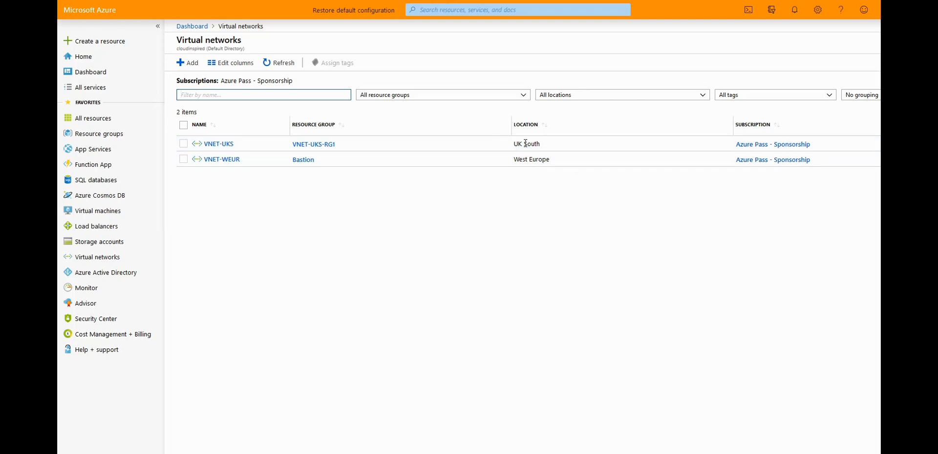
mouse_move(217, 186)
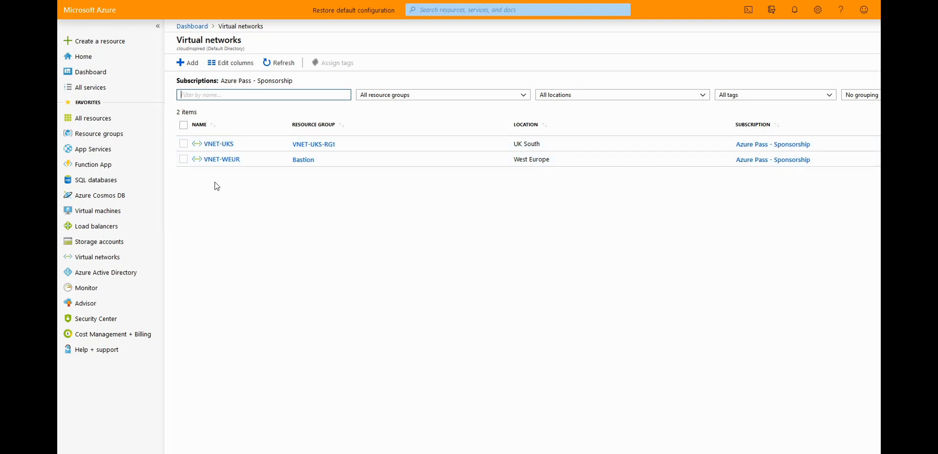
left_click(222, 159)
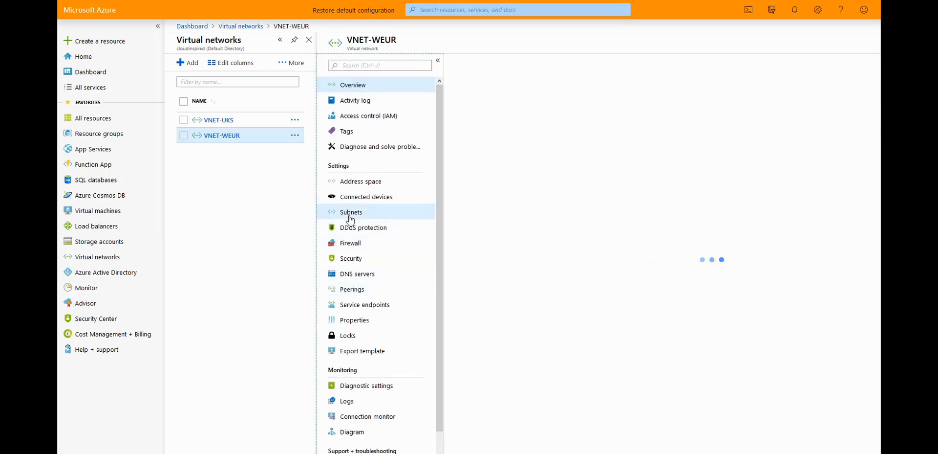
Review VNET-WEUR's subnets, FrontEnd and AzureBastionSubnet, then return to the dashboard
left_click(351, 212)
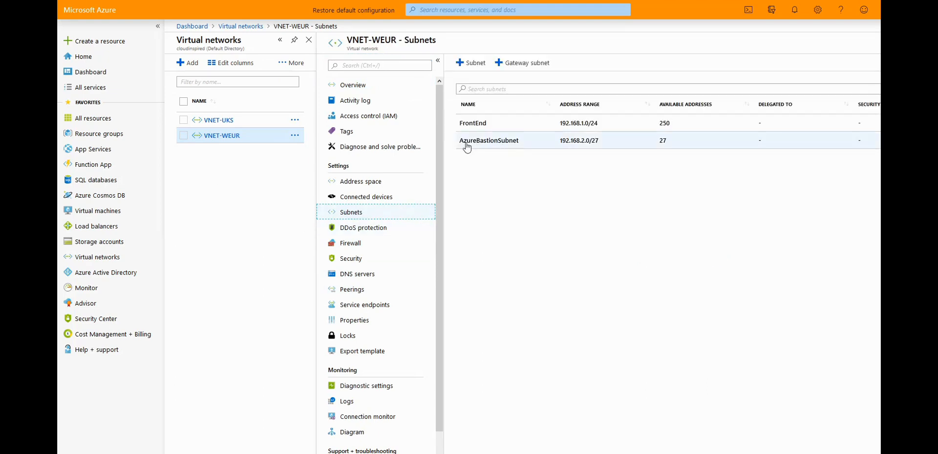
mouse_move(518, 149)
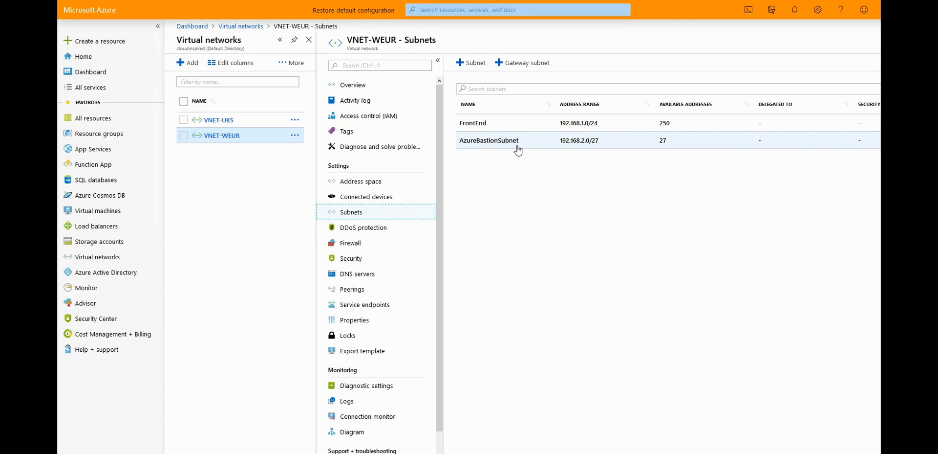
mouse_move(521, 146)
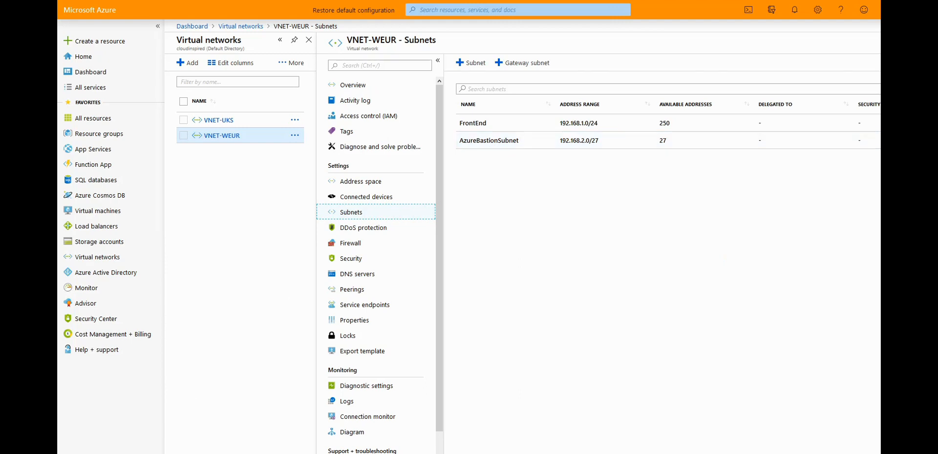
mouse_move(489, 143)
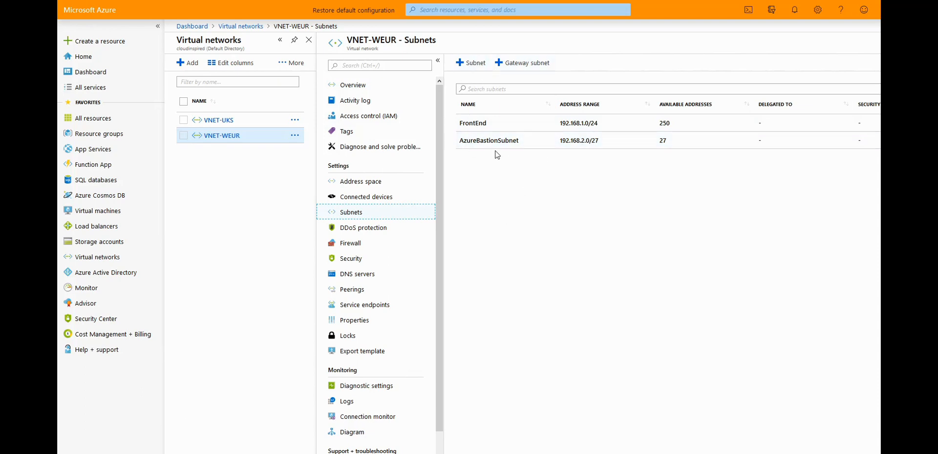
mouse_move(460, 251)
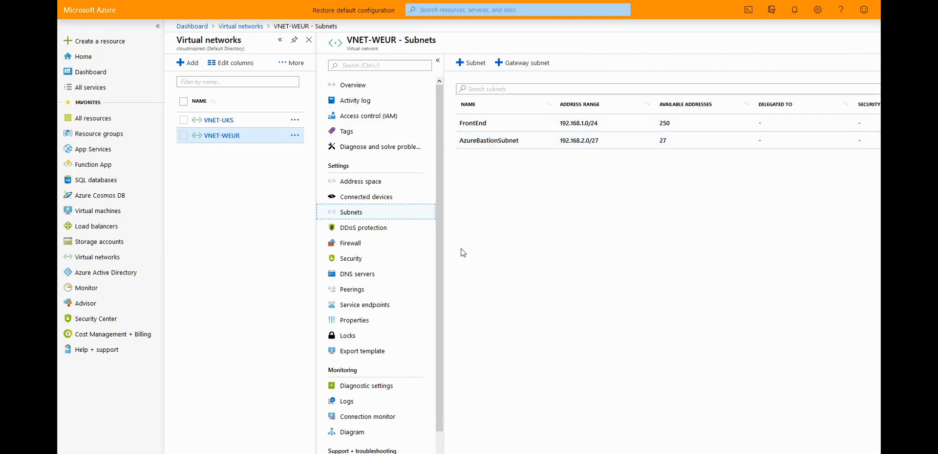
left_click(192, 25)
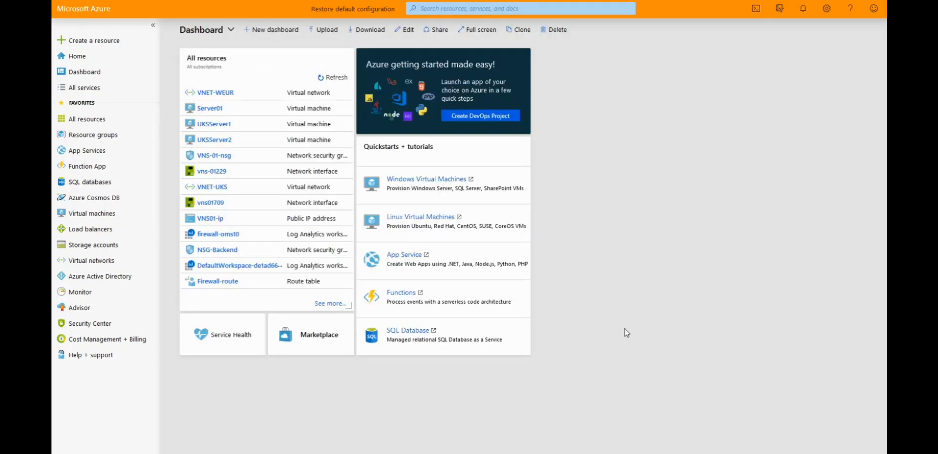
Search the portal for 'bastion', reach the empty Bastions list and start creating a new bastion
left_click(467, 9)
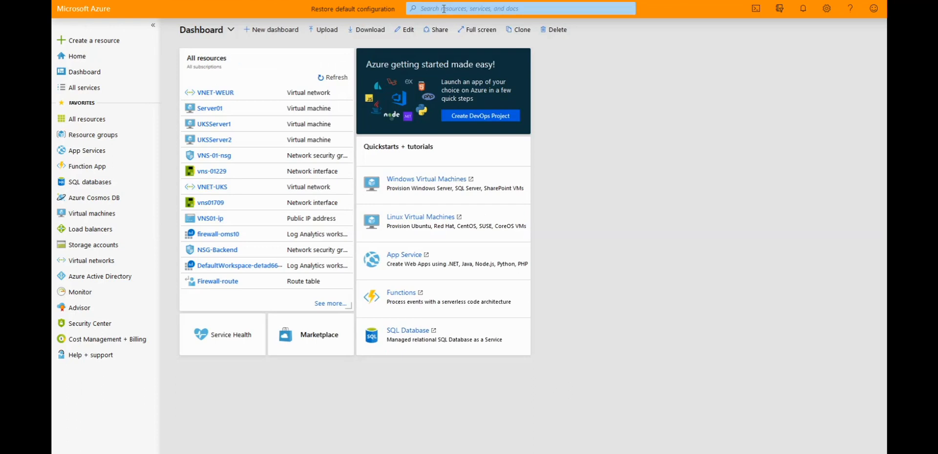
left_click(519, 8)
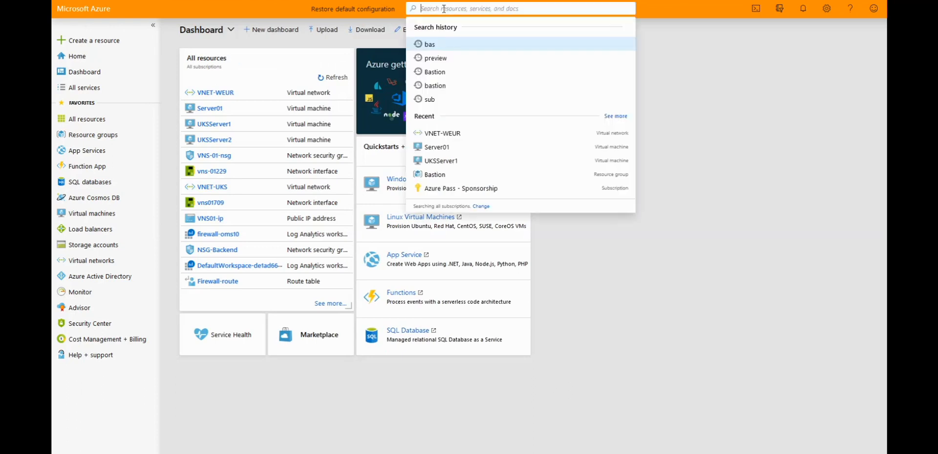
type("bastion")
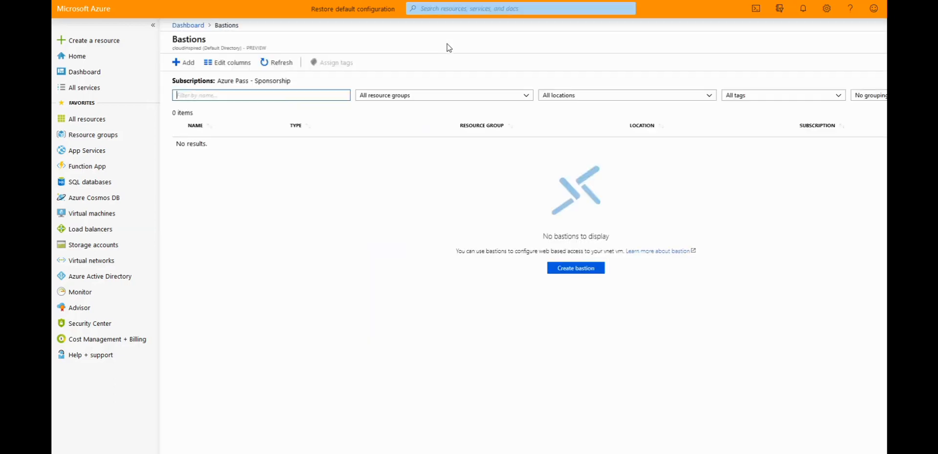
left_click(184, 63)
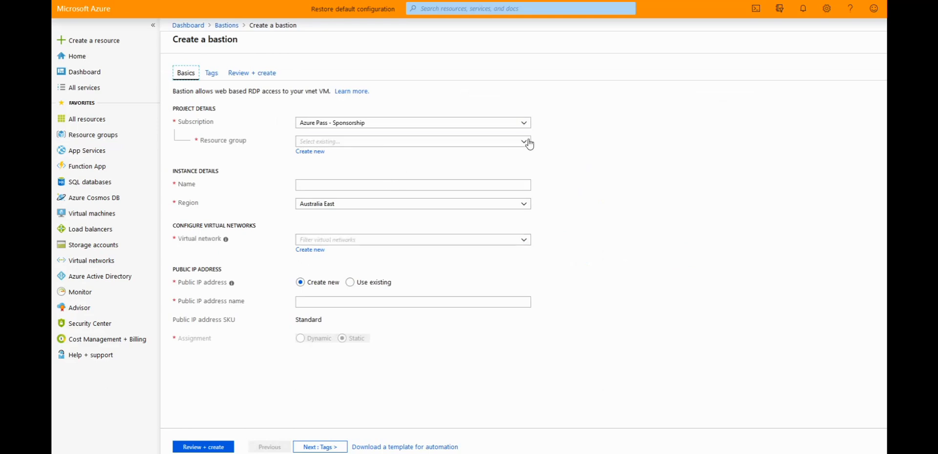
Name the bastion Bastion01 and set its region to West Europe
type("Bastion")
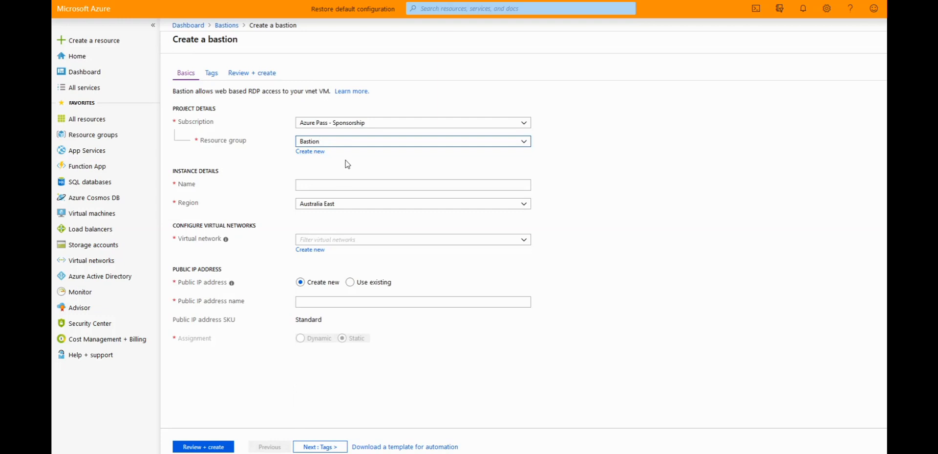
mouse_move(310, 152)
type("B")
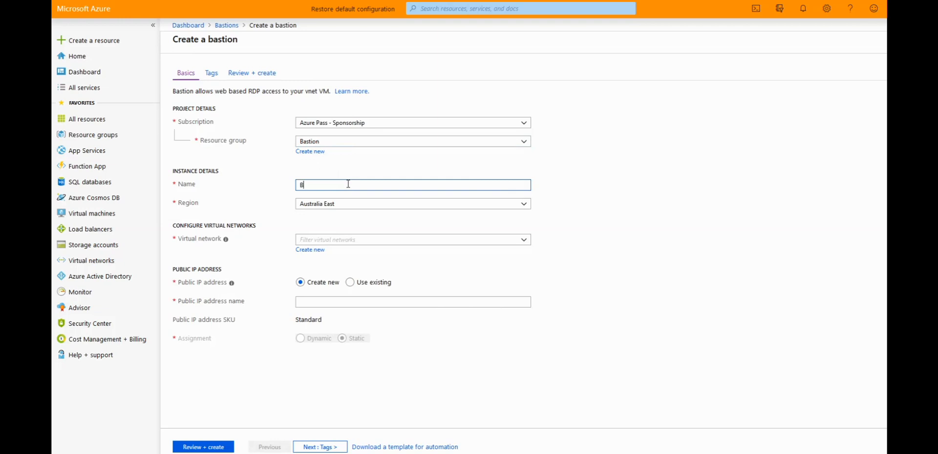
type("astion01")
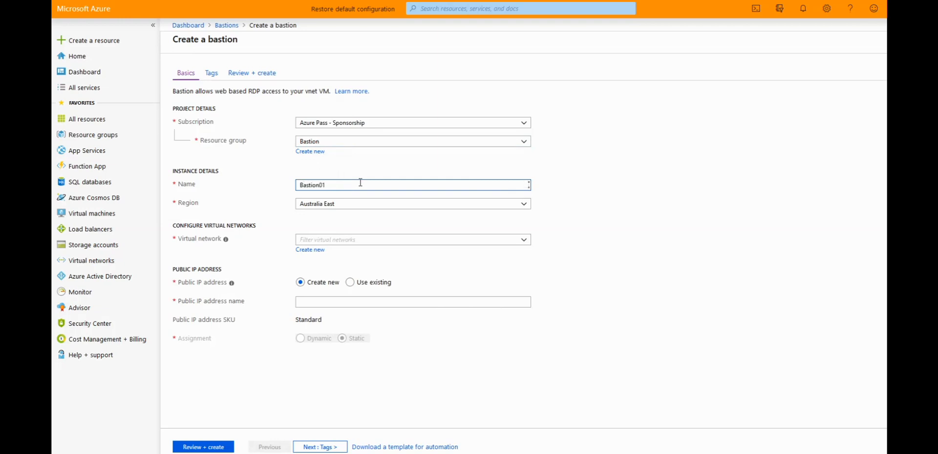
left_click(411, 204)
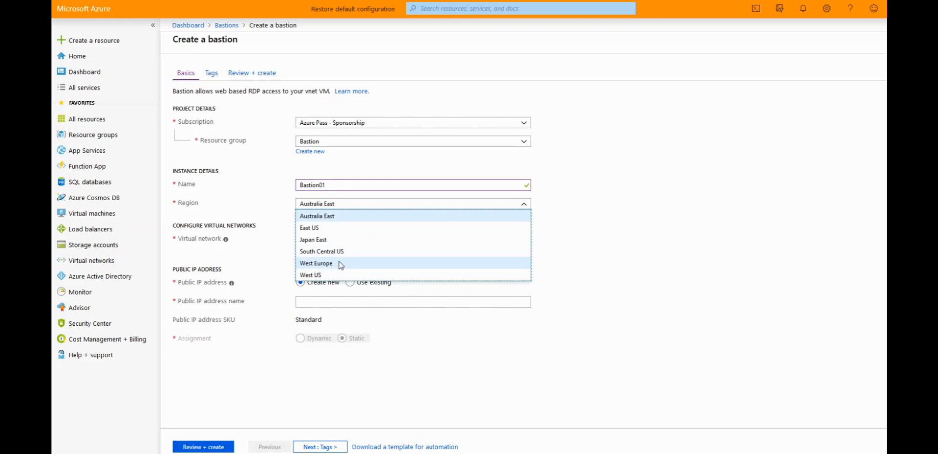
left_click(316, 262)
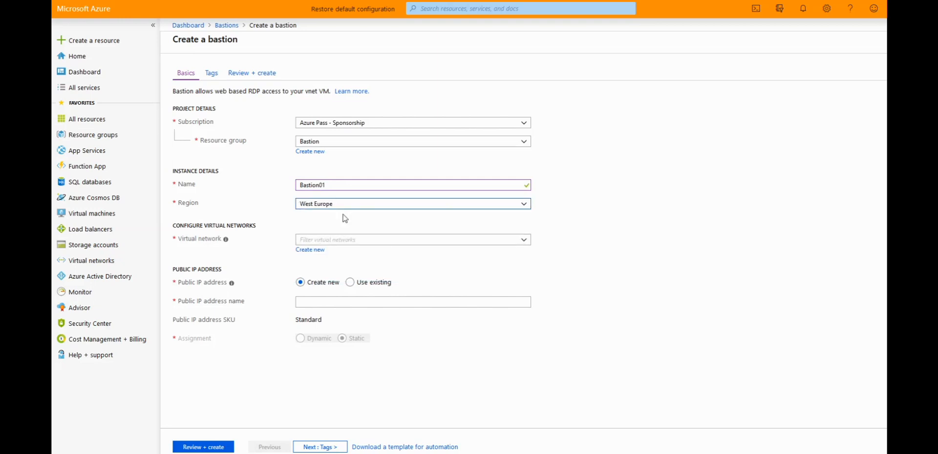
Select VNET-WEUR with AzureBastionSubnet and a new public IP, then submit for review
left_click(411, 239)
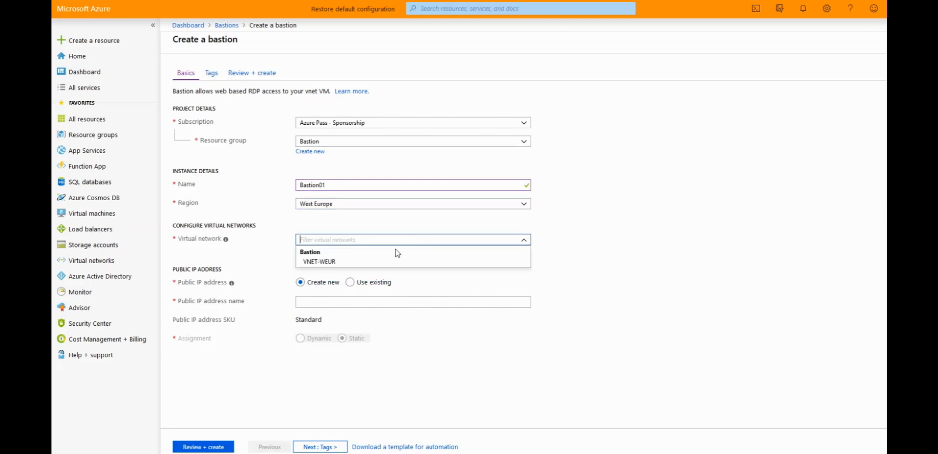
left_click(320, 262)
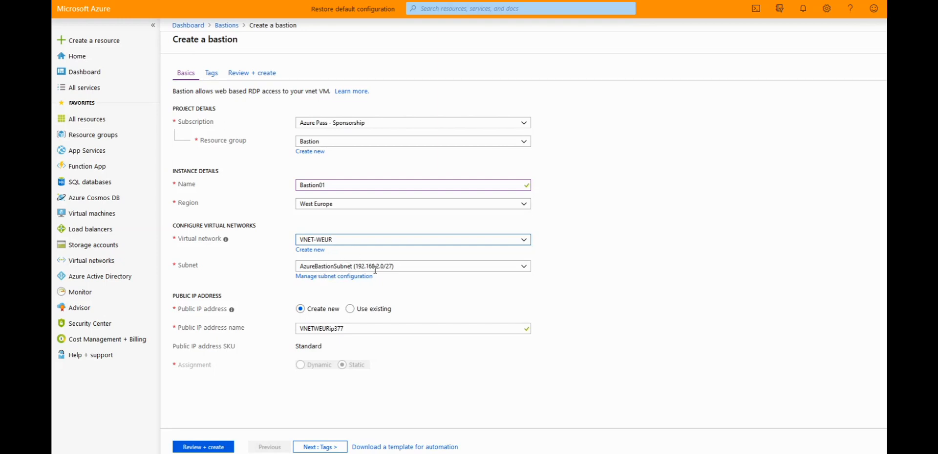
mouse_move(393, 291)
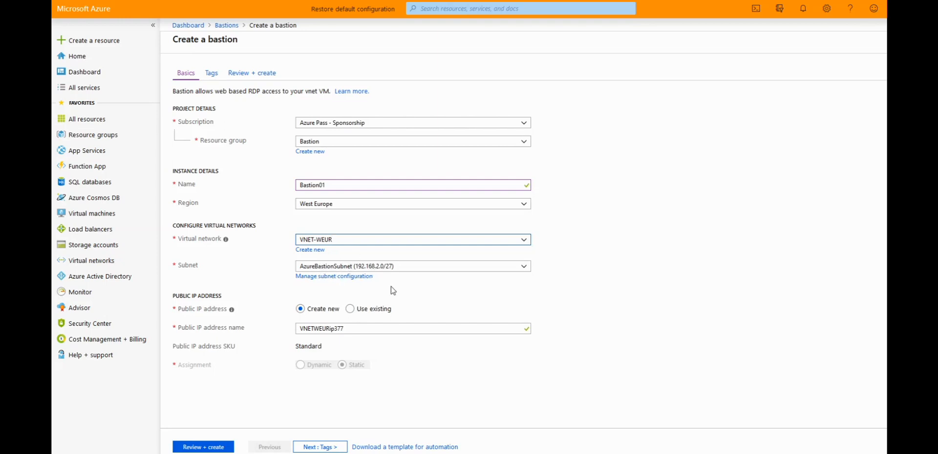
left_click(412, 239)
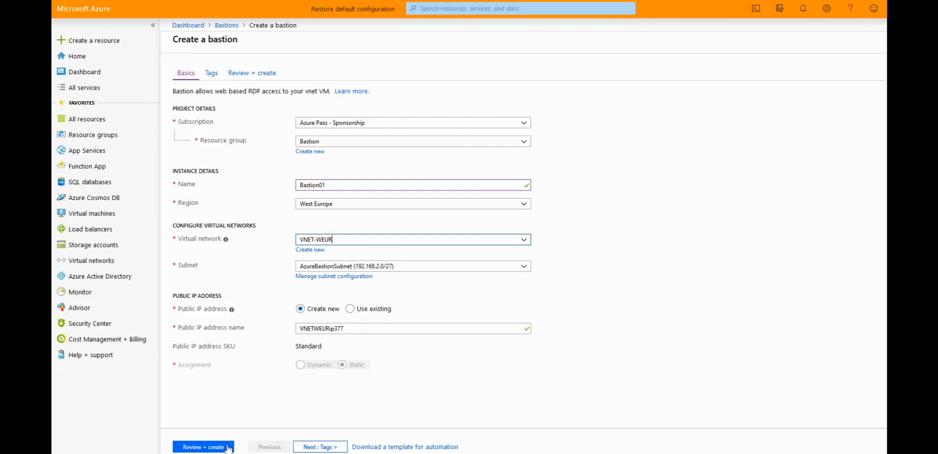
left_click(203, 447)
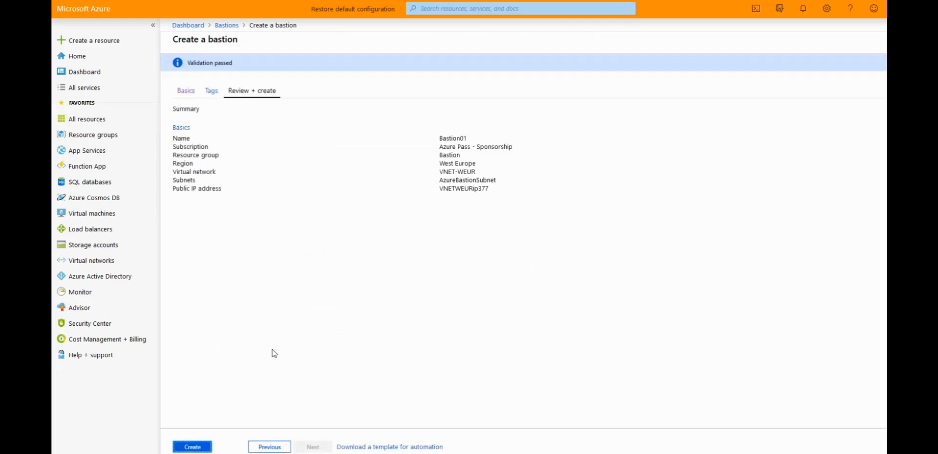
Create Bastion01 from the validated review summary, starting its deployment
left_click(192, 447)
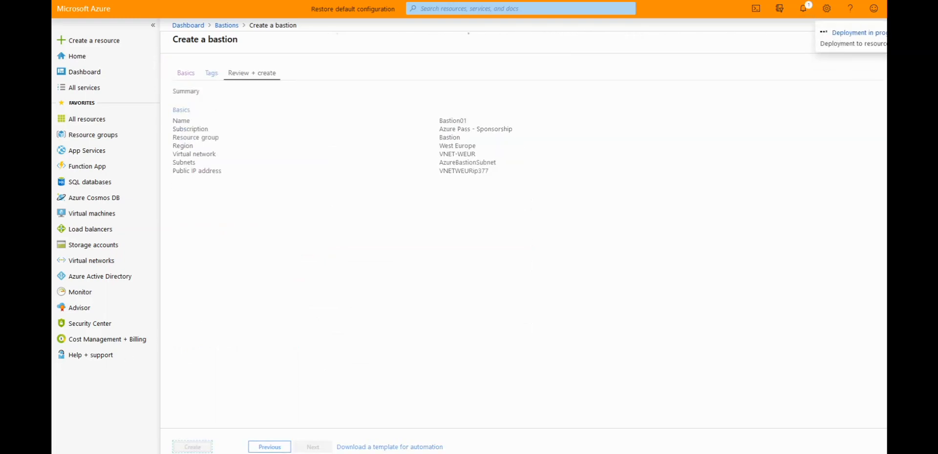
left_click(193, 447)
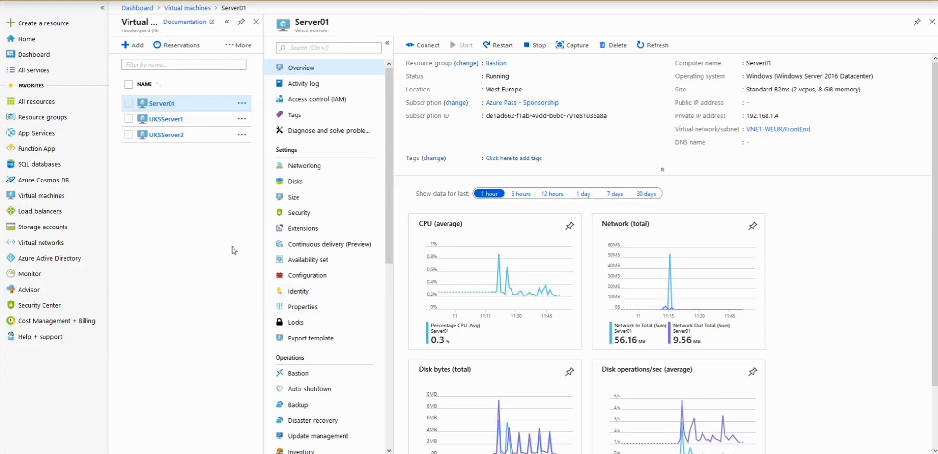
mouse_move(219, 187)
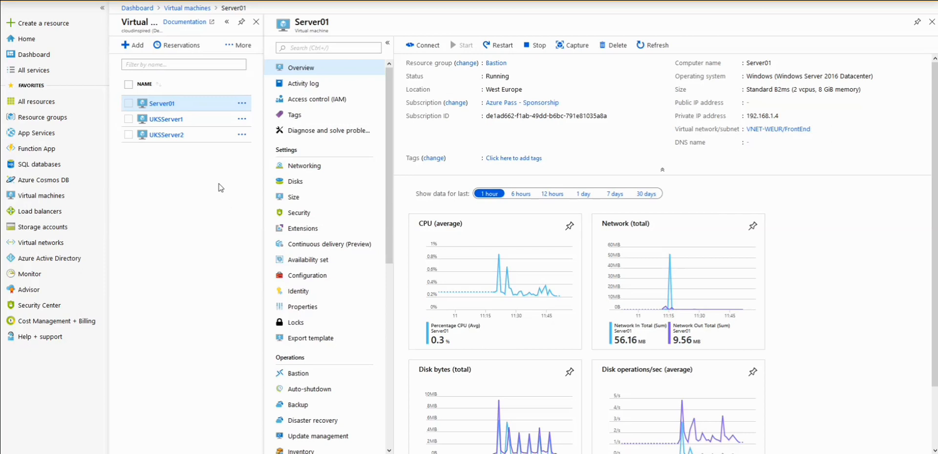
mouse_move(229, 188)
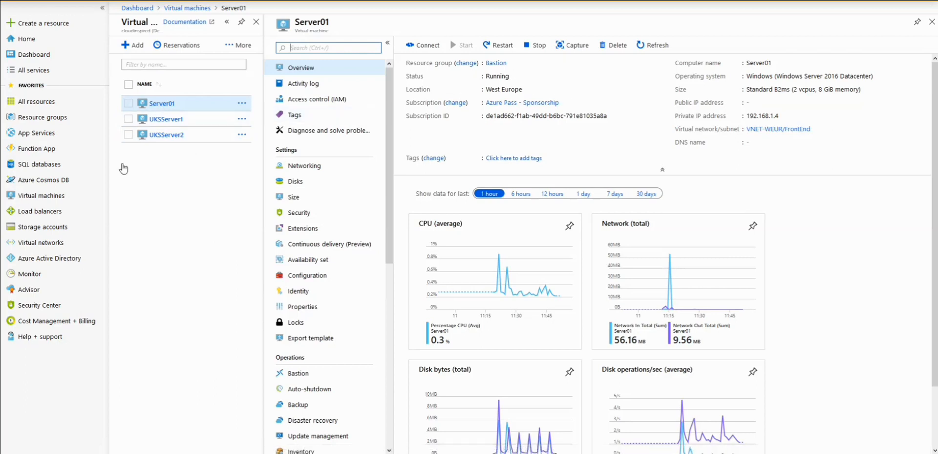
mouse_move(538, 112)
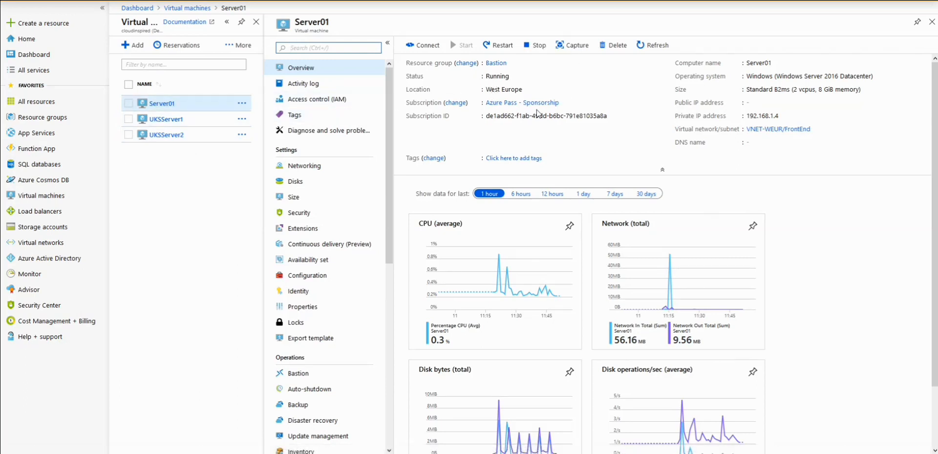
mouse_move(552, 143)
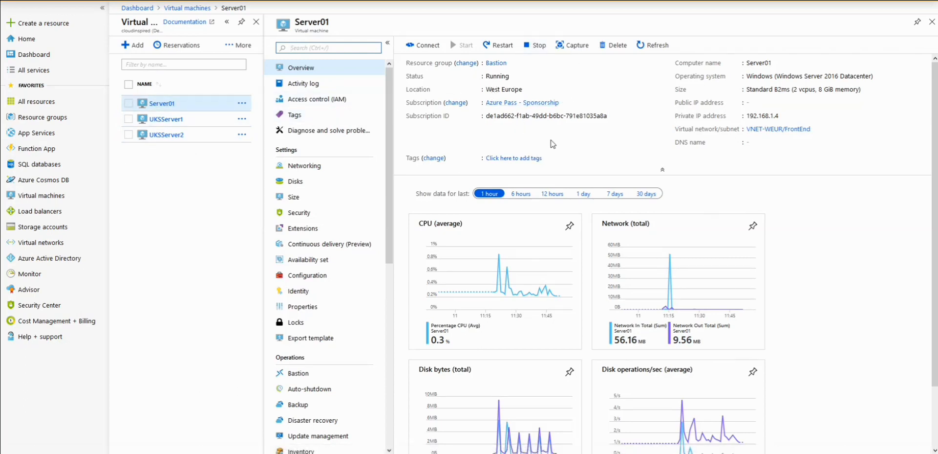
mouse_move(551, 143)
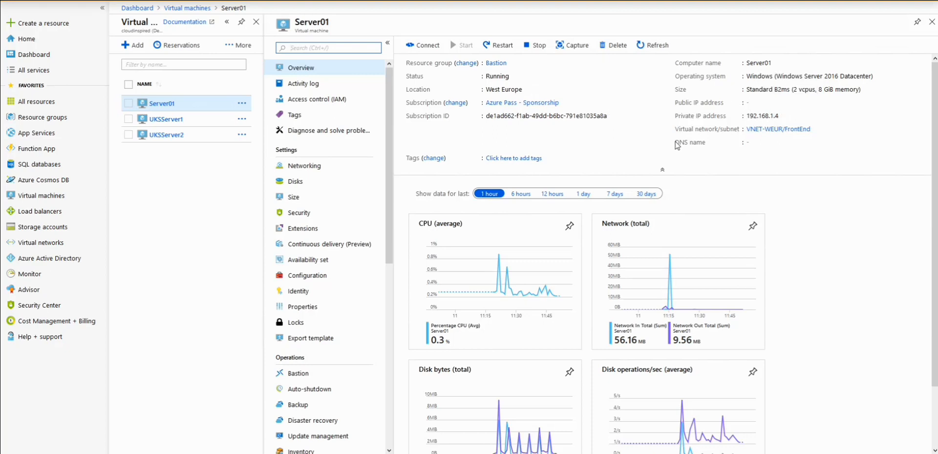
mouse_move(778, 129)
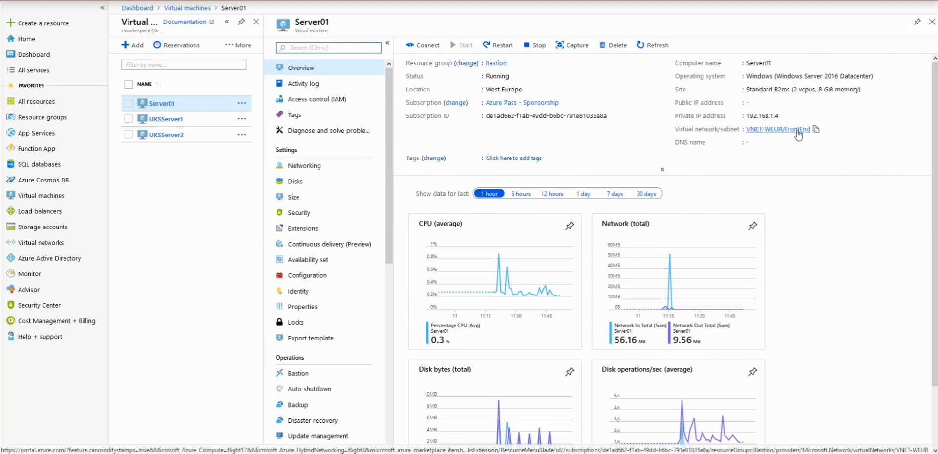
mouse_move(437, 57)
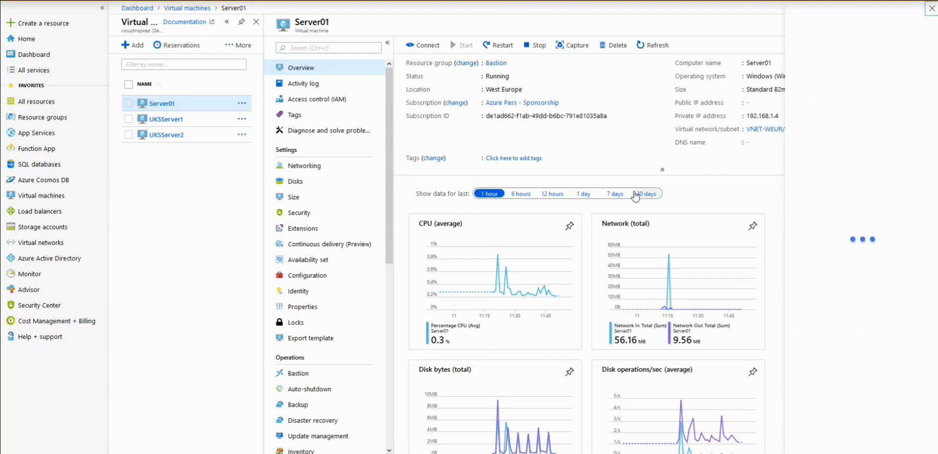
Connect to Server01 via the Bastion tab as cloudadmin, opening the session in a new window
left_click(422, 45)
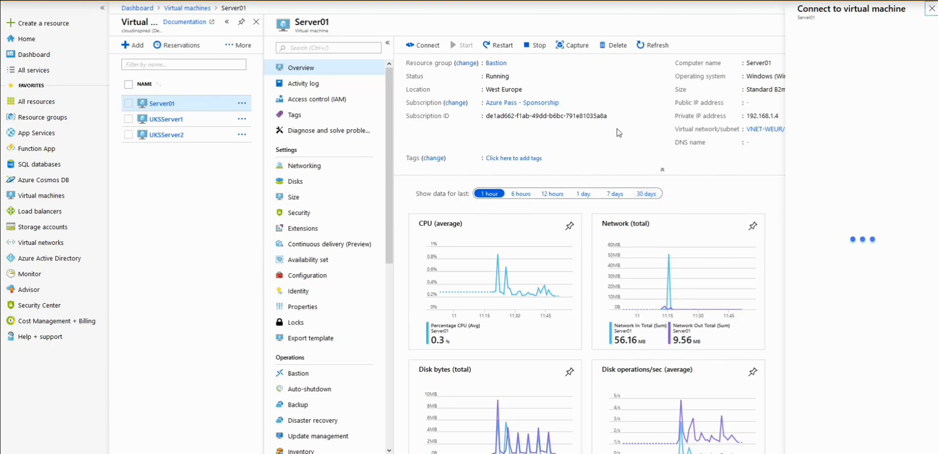
mouse_move(854, 89)
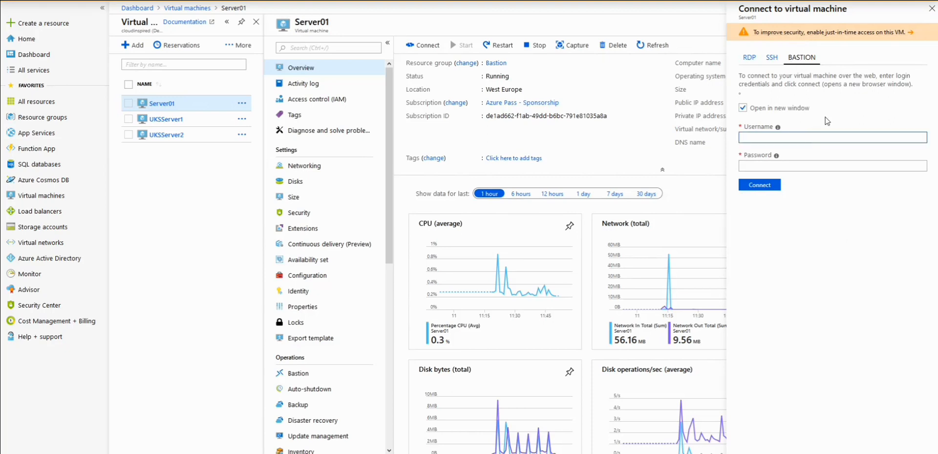
type("cloudadmin")
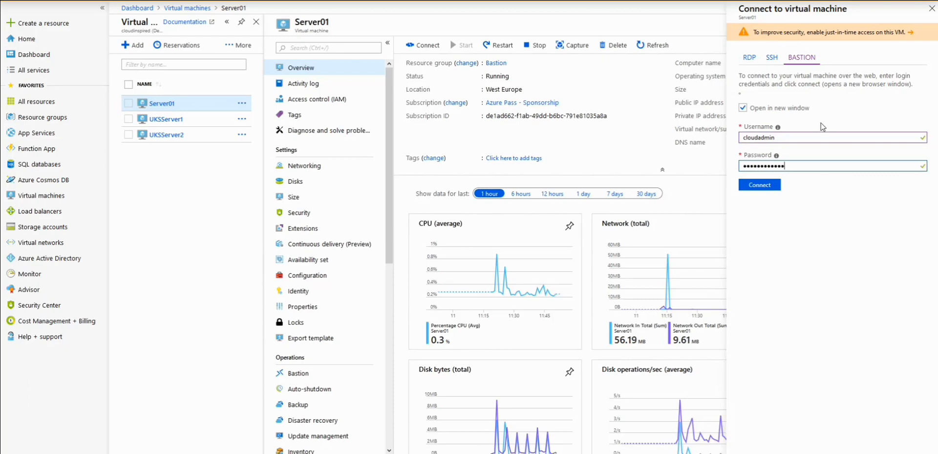
left_click(759, 185)
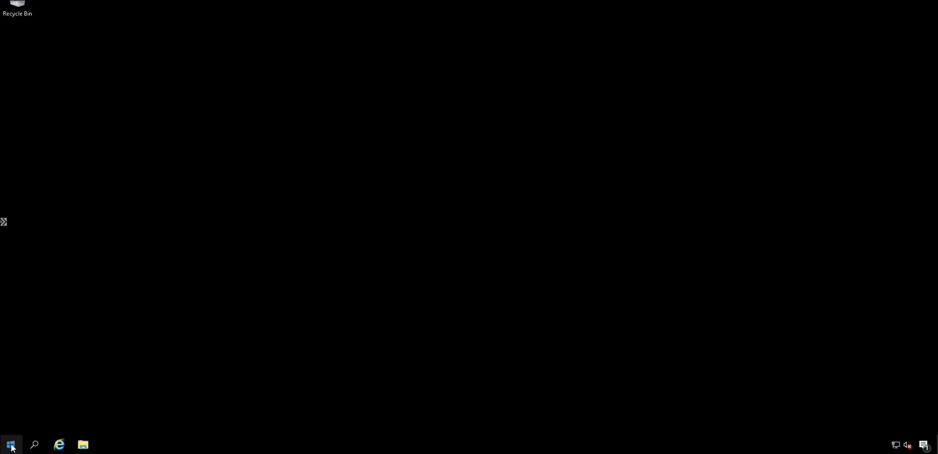
Show System properties from the Start button's power user menu, confirming Server01 runs Windows Server 2016 Datacenter
right_click(9, 444)
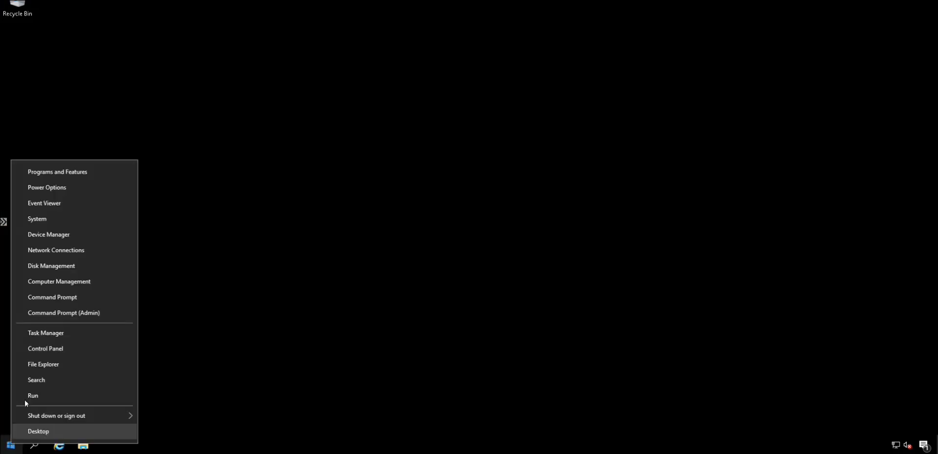
left_click(37, 218)
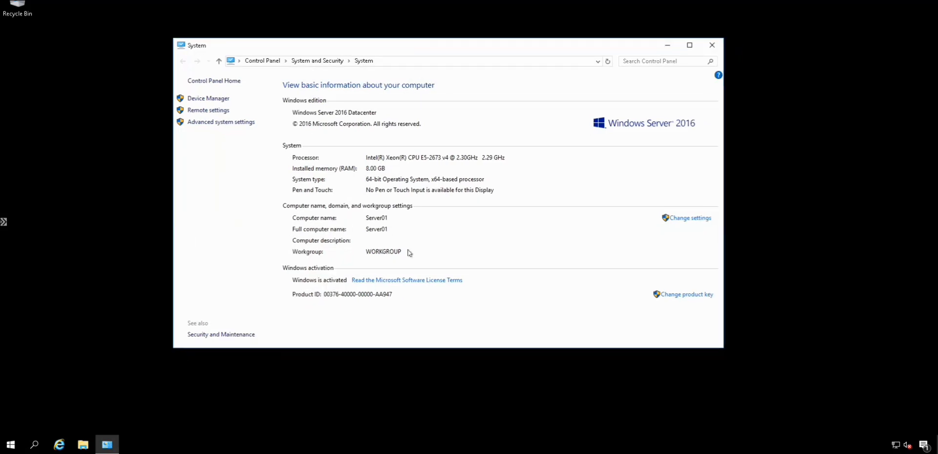
mouse_move(434, 246)
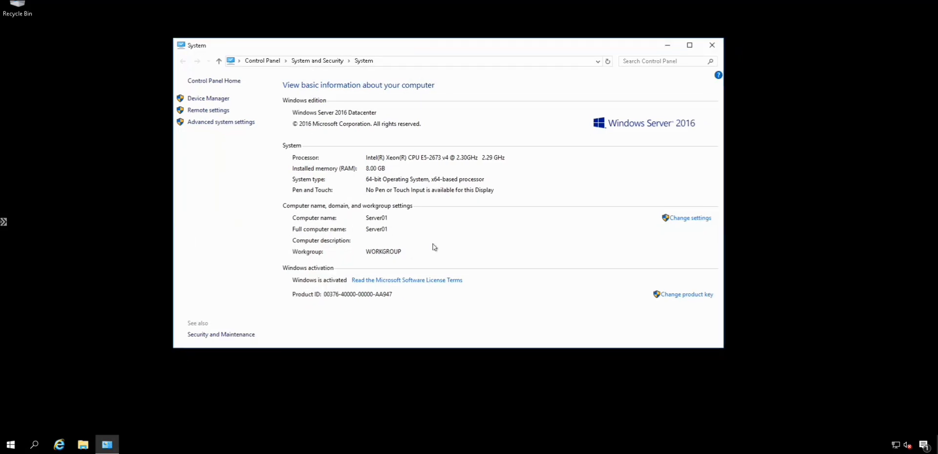
mouse_move(476, 320)
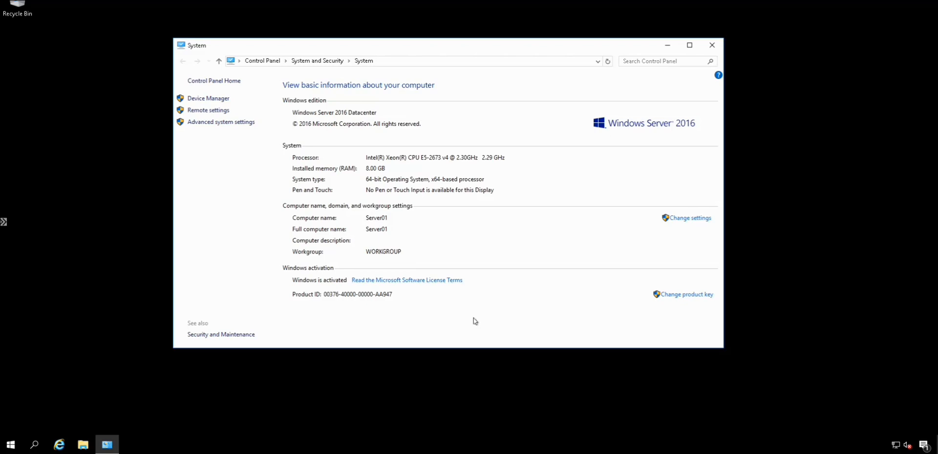
mouse_move(273, 239)
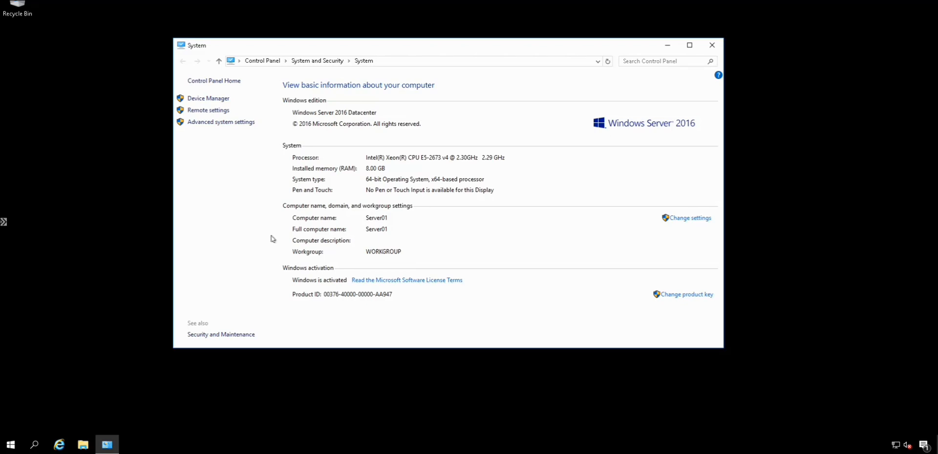